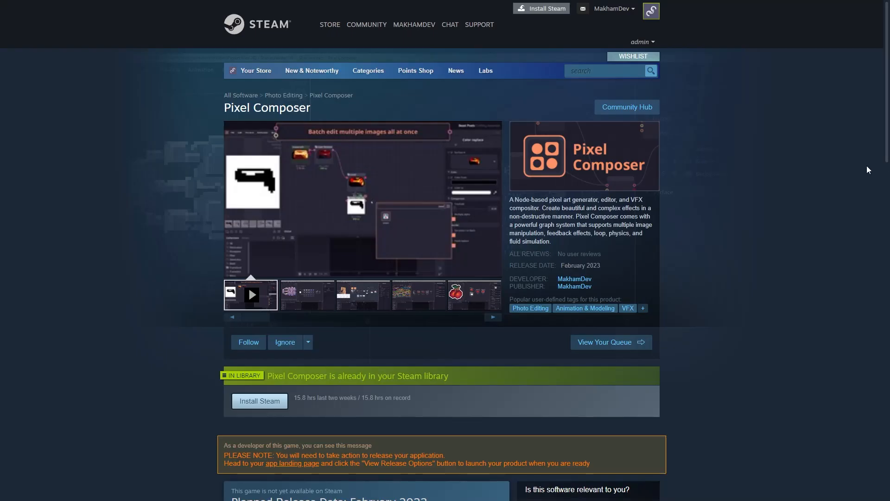
- Scroll down the Pixel Composer Steam store page
{"action": "scroll", "scroll_direction": "down", "scroll_amount": 3}
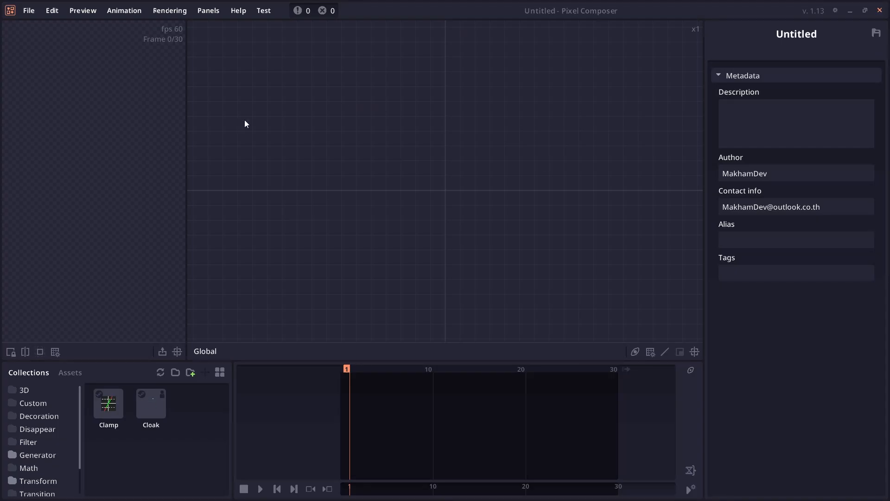
- Show the Pixel Composer Steam Workshop via the Help menu
{"action": "left_click", "coordinate": [238, 10]}
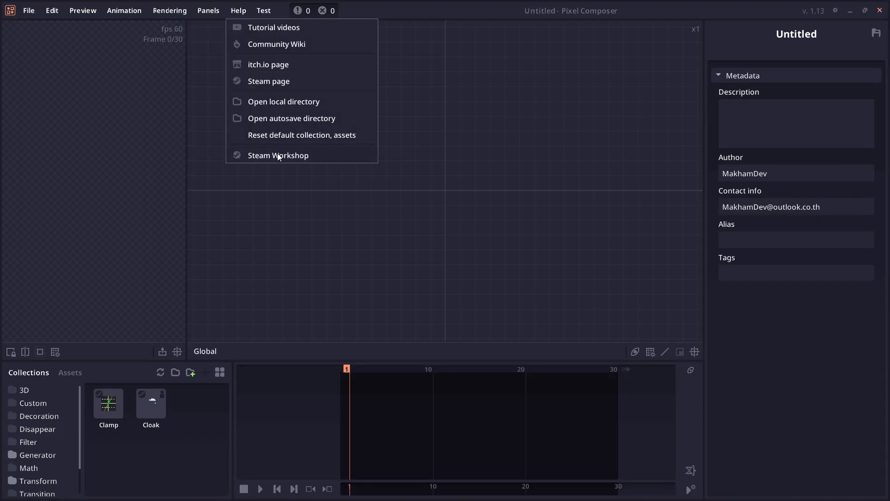
{"action": "left_click", "coordinate": [278, 155]}
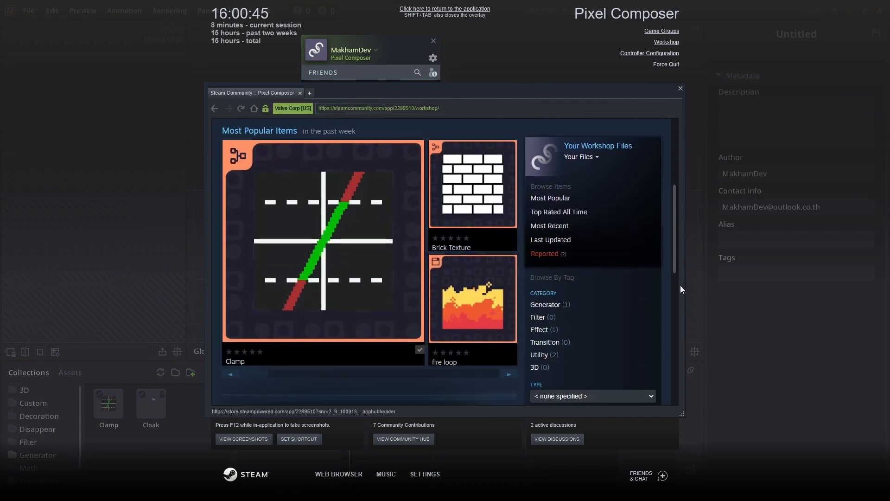
{"action": "left_click", "coordinate": [444, 8]}
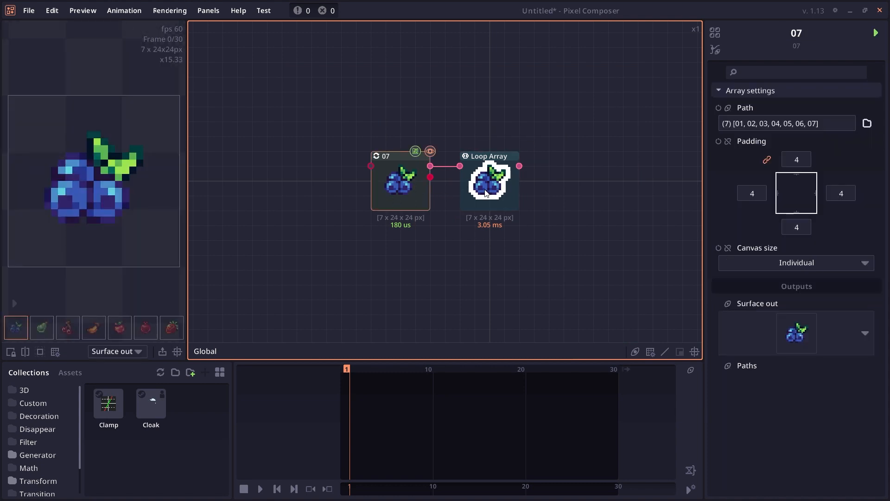
- Inspect the Loop Array node's outlined output of the seven fruit sprites
{"action": "left_click", "coordinate": [68, 327]}
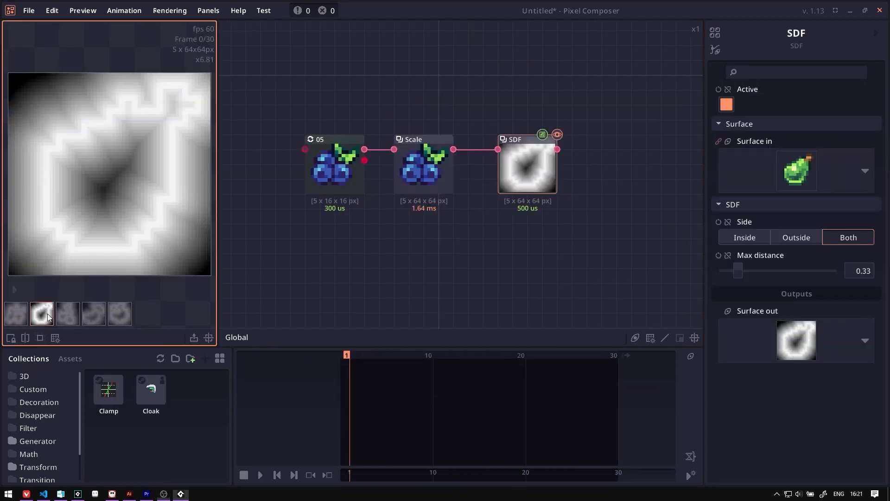
- Preview the second sprite's distance field, then open the trail loop project
{"action": "left_click", "coordinate": [119, 313]}
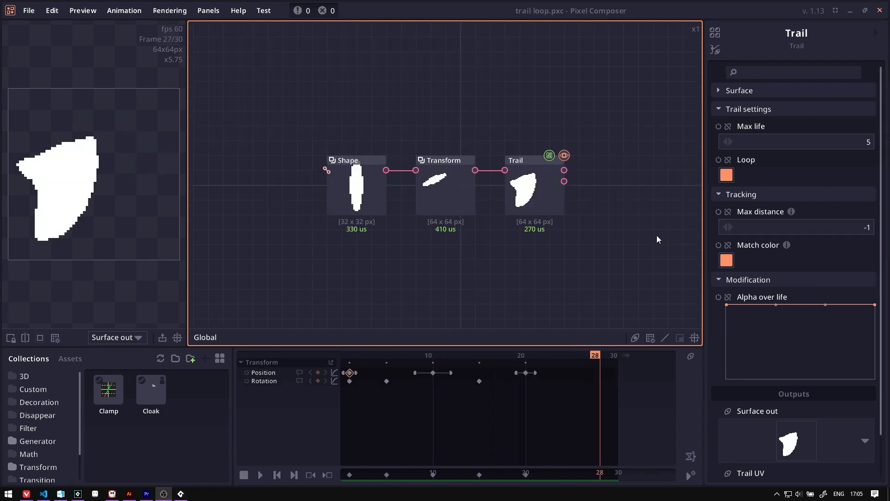
{"action": "left_click", "coordinate": [260, 474]}
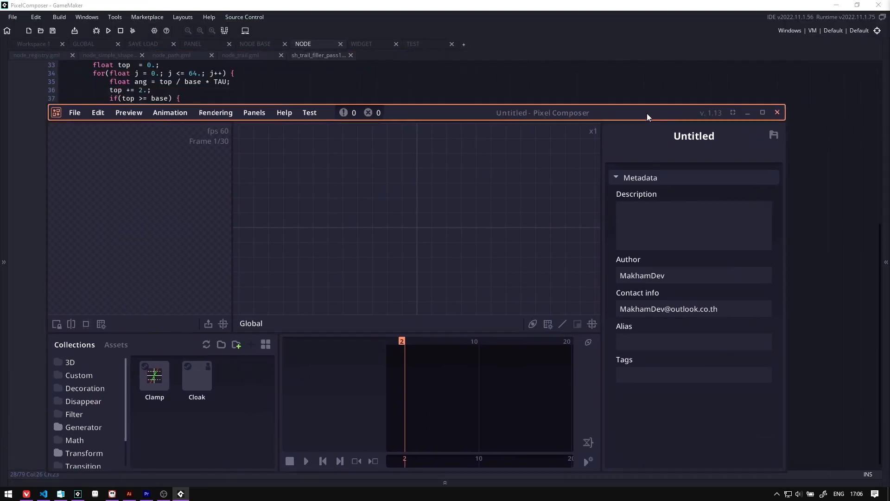
- Move the restored Pixel Composer window over the GameMaker code editor
{"action": "left_click", "coordinate": [762, 112]}
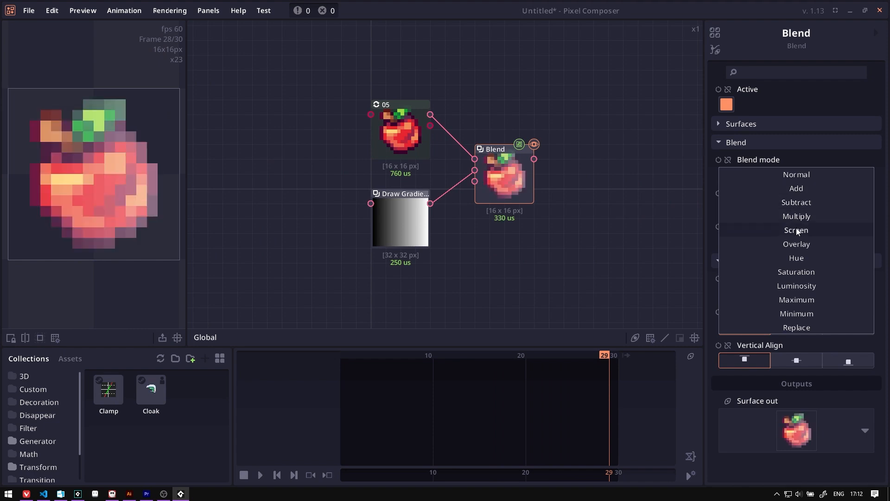
- Compare the Screen and Luminosity blend modes on the Blend node
{"action": "left_click", "coordinate": [795, 286]}
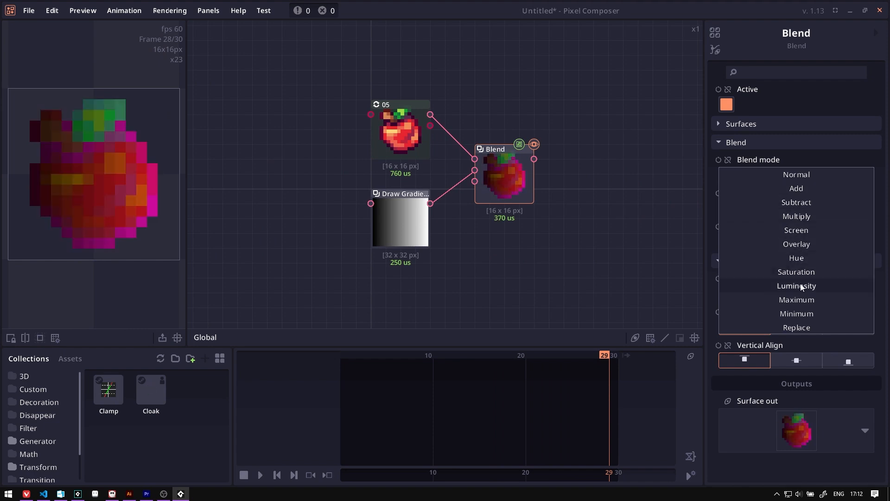
{"action": "left_click", "coordinate": [795, 313]}
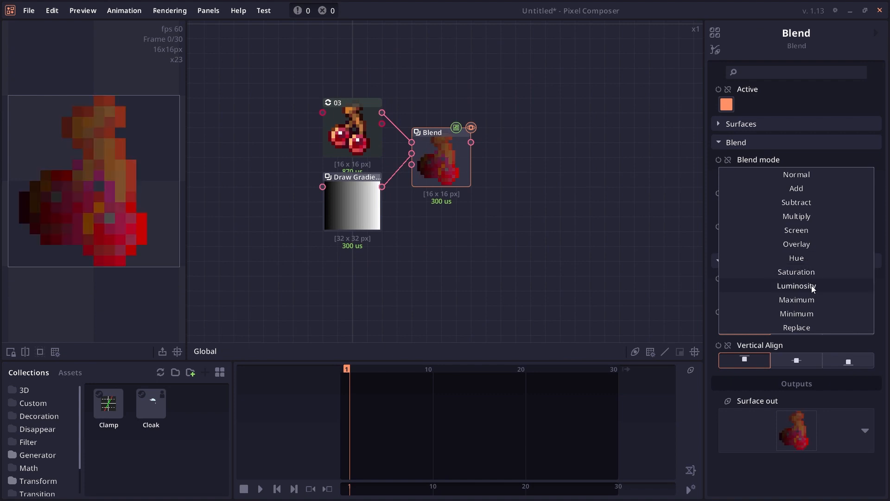
- Right-align the blueberry and set the Repeat node's Array select to Spread
{"action": "left_click", "coordinate": [796, 174]}
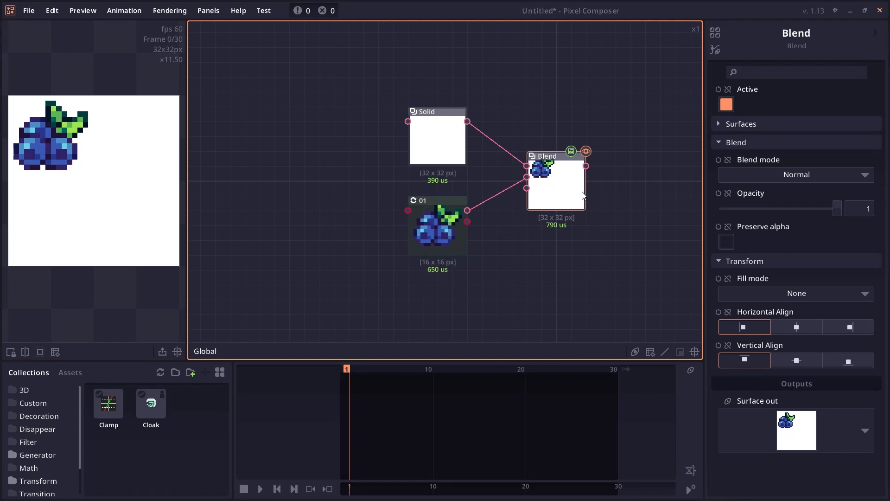
{"action": "left_click", "coordinate": [847, 326]}
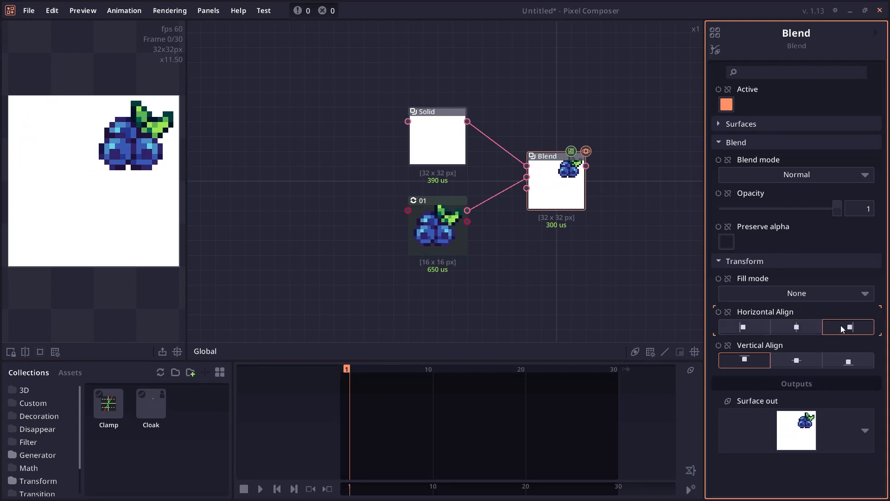
{"action": "left_click", "coordinate": [795, 360]}
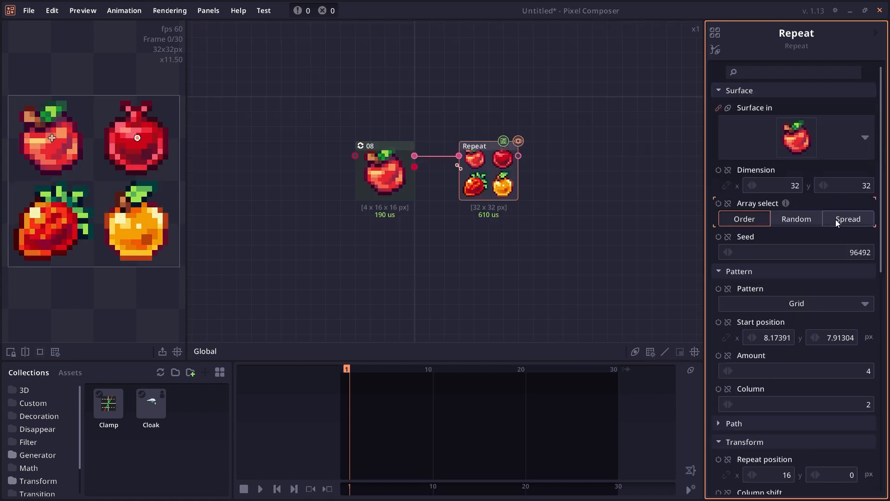
{"action": "left_click", "coordinate": [848, 218]}
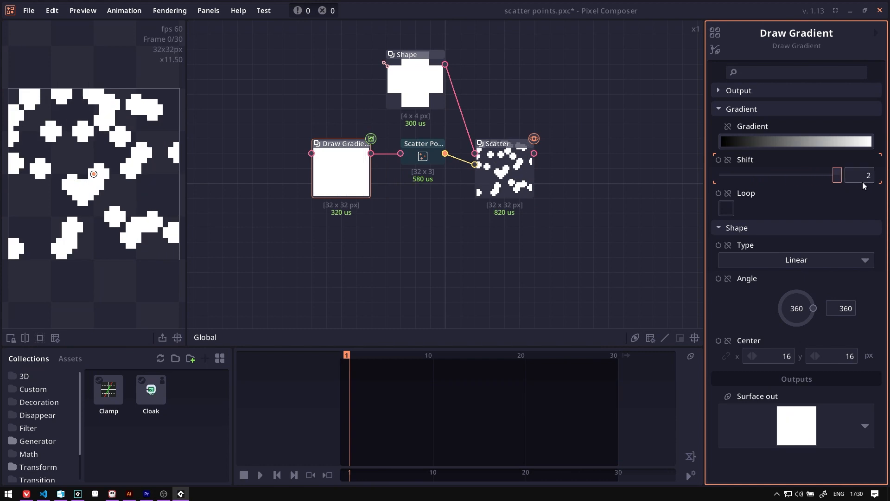
- Shift the Draw Gradient so points cluster right, then scrub the particle animation
{"action": "left_click_drag", "start_coordinate": [835, 174], "coordinate": [758, 174]}
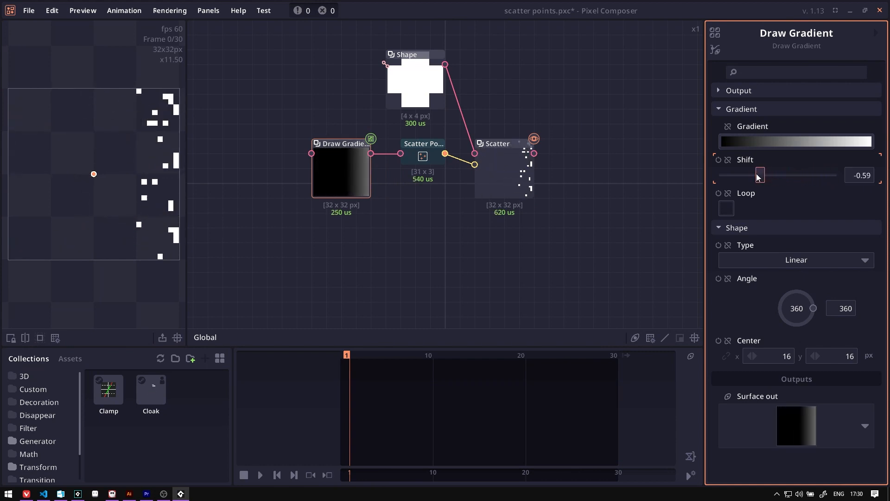
{"action": "left_click_drag", "start_coordinate": [760, 174], "coordinate": [795, 174]}
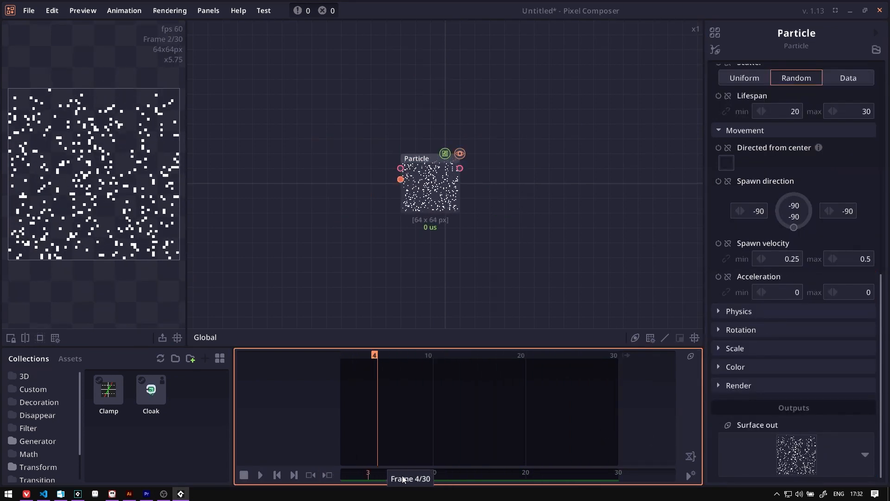
{"action": "left_click_drag", "start_coordinate": [374, 355], "coordinate": [411, 355]}
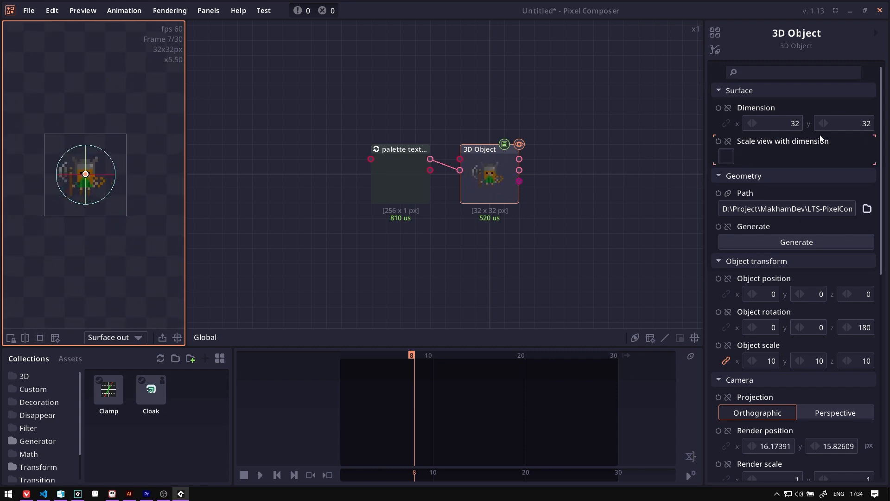
{"action": "type", "text": "57"}
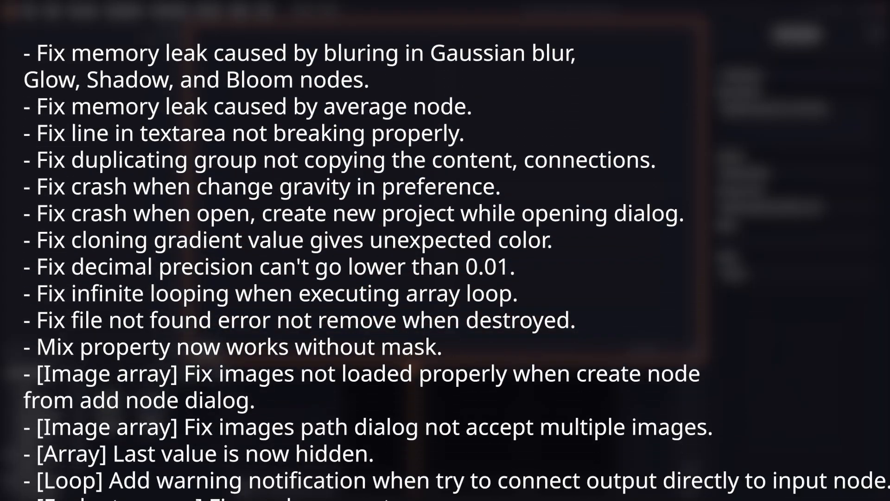
- Scroll the bug-fix list down to its final Ase import entry
{"action": "scroll", "scroll_direction": "down", "scroll_amount": 3}
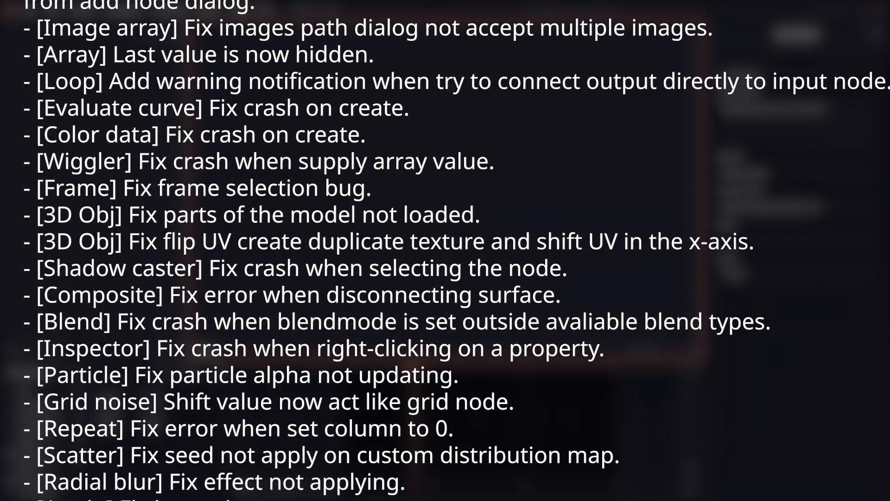
{"action": "scroll", "scroll_direction": "down", "scroll_amount": 3}
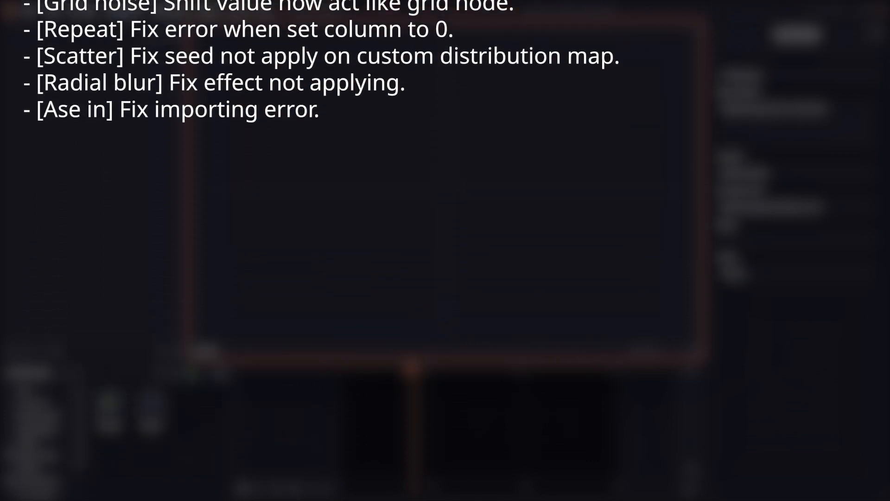